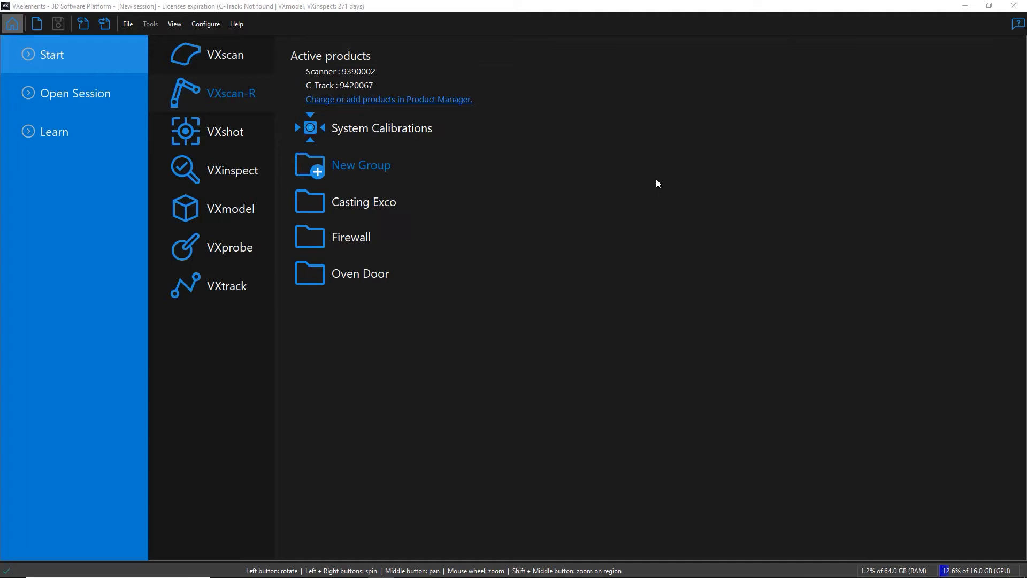
Step: Add a new VXscan-R group and name it 'Truck Hood Demo'
click(360, 165)
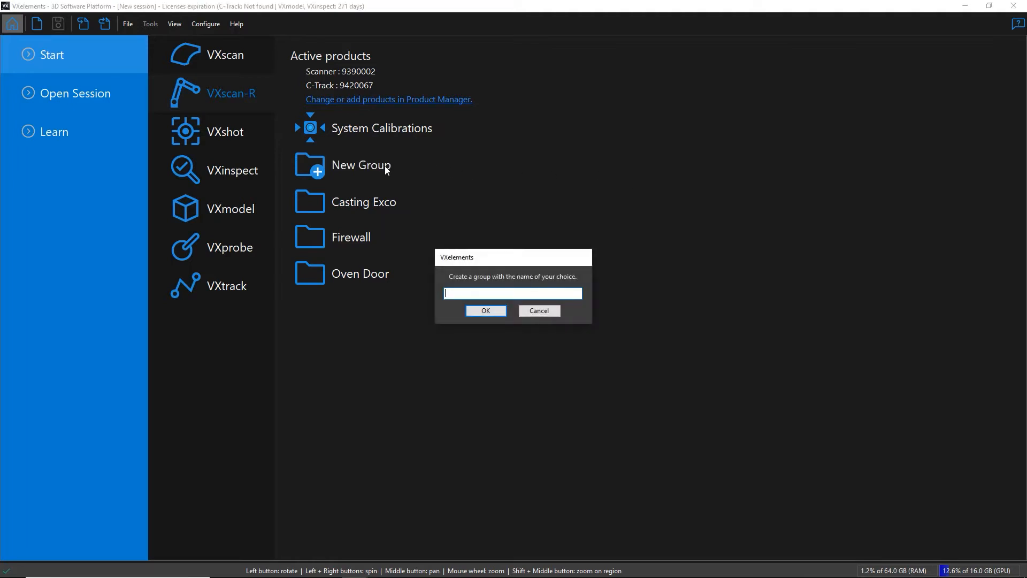
text(Truck Hood D)
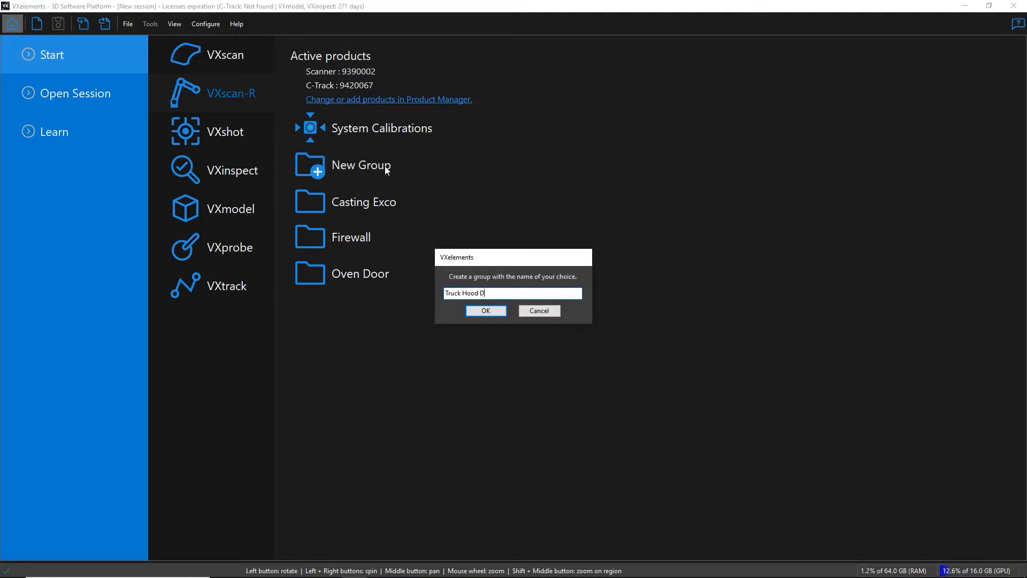
click(485, 311)
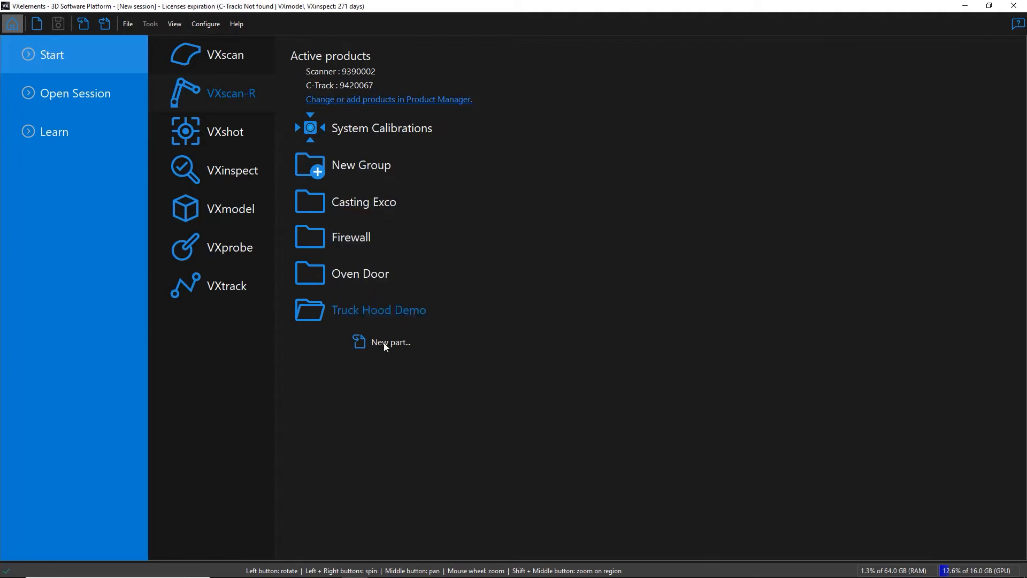
Step: Add a new part to Truck Hood Demo from the Hood-Truck.stp CAD file
click(391, 342)
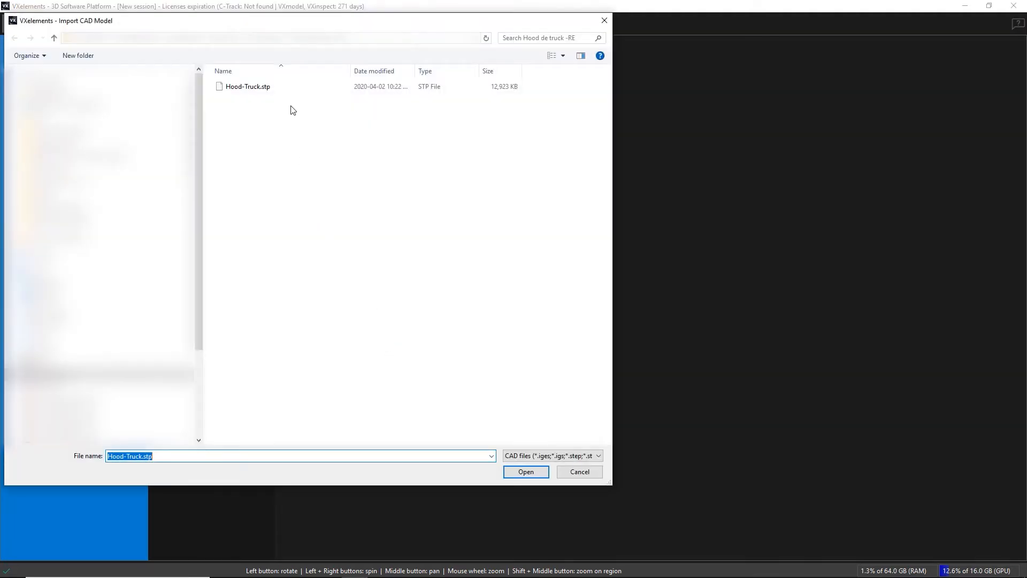
click(525, 471)
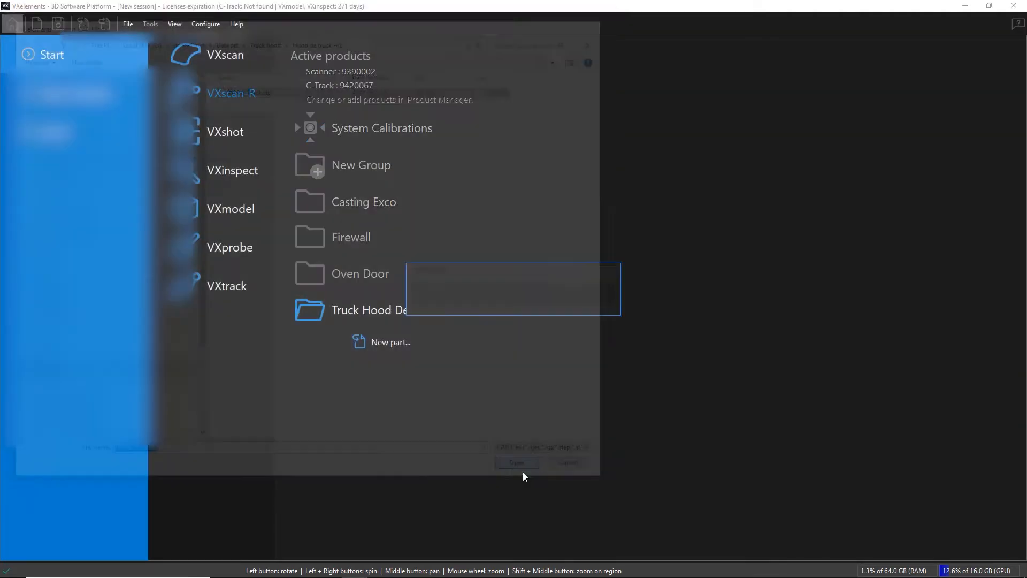